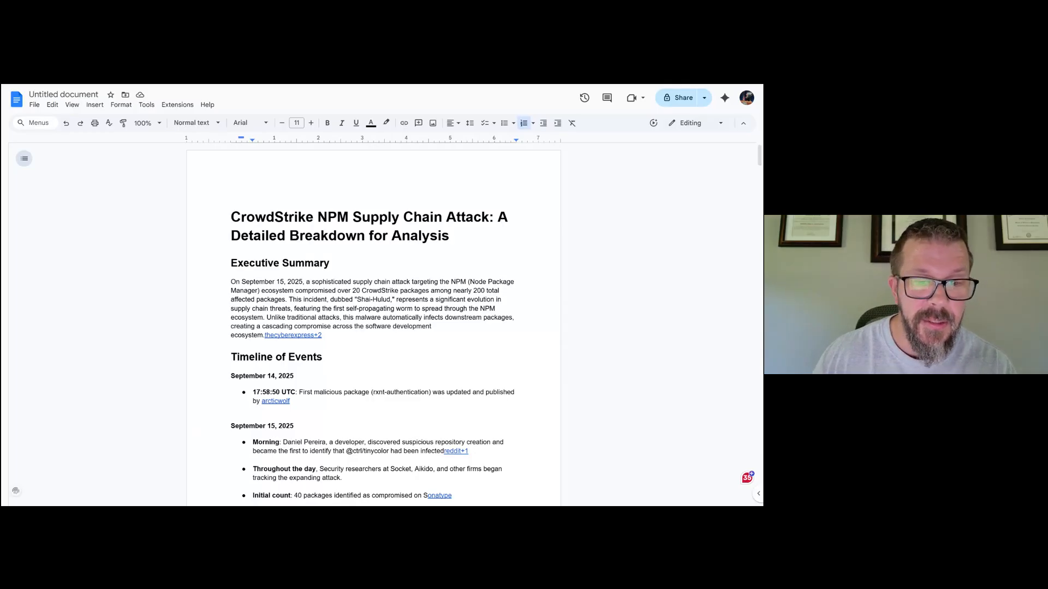
# Scroll past the Executive Summary and Timeline of Events to the Self-Propagating Worm Capability heading.
pyautogui.scroll(-3)
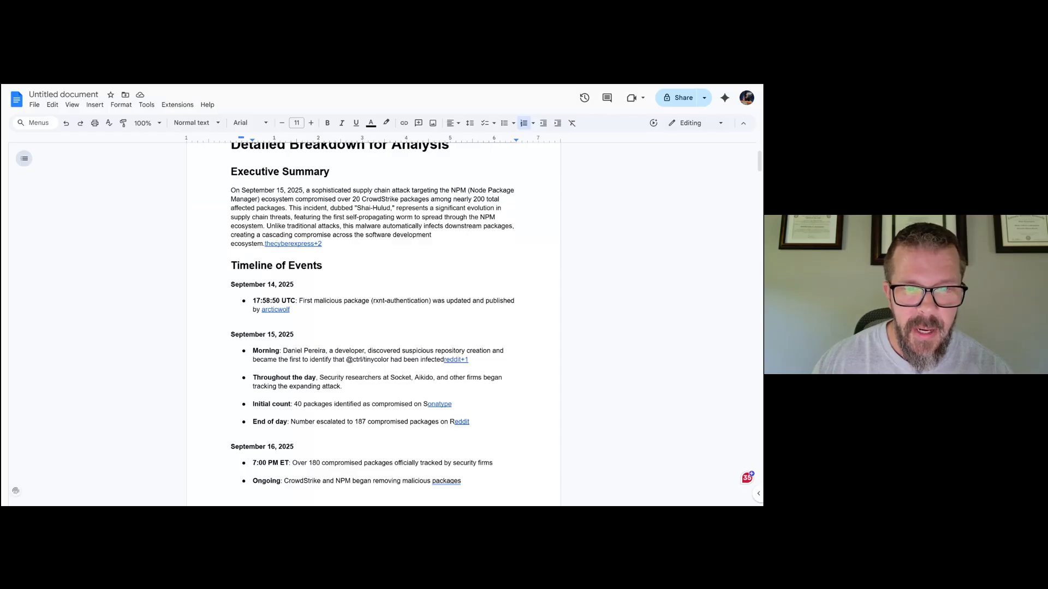
pyautogui.click(301, 334)
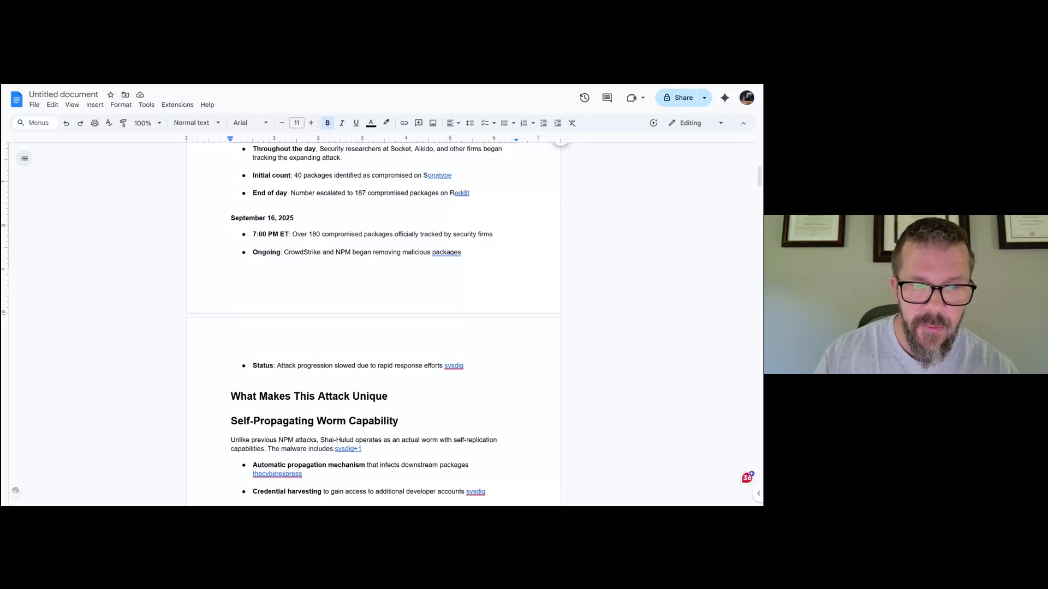
# Scroll through the Self-Propagating Worm Capability and Technical Operation workflow until Packages Affected appears.
pyautogui.scroll(-3)
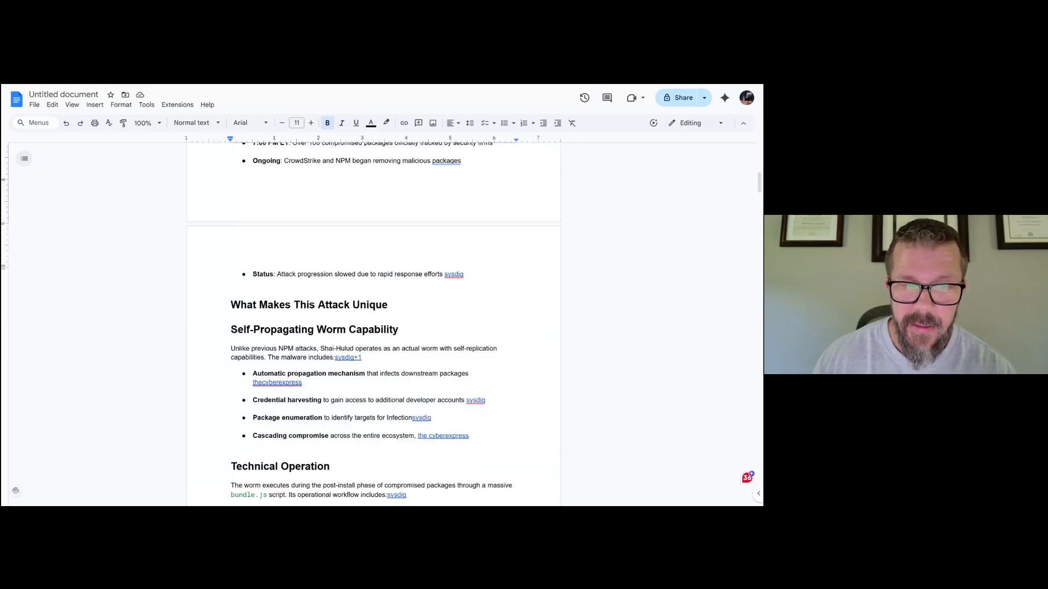
pyautogui.scroll(-3)
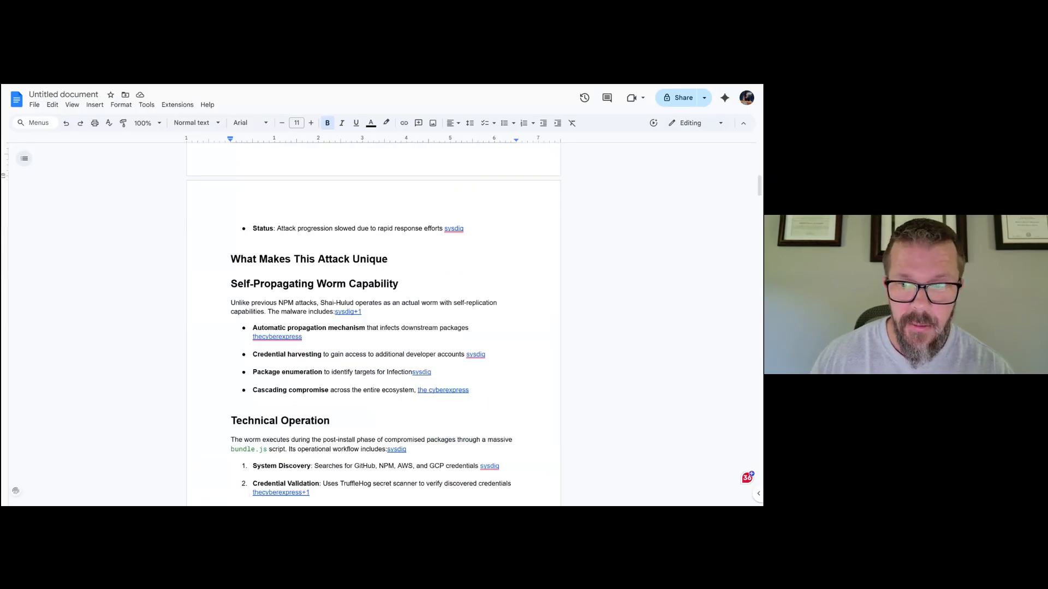
pyautogui.scroll(-3)
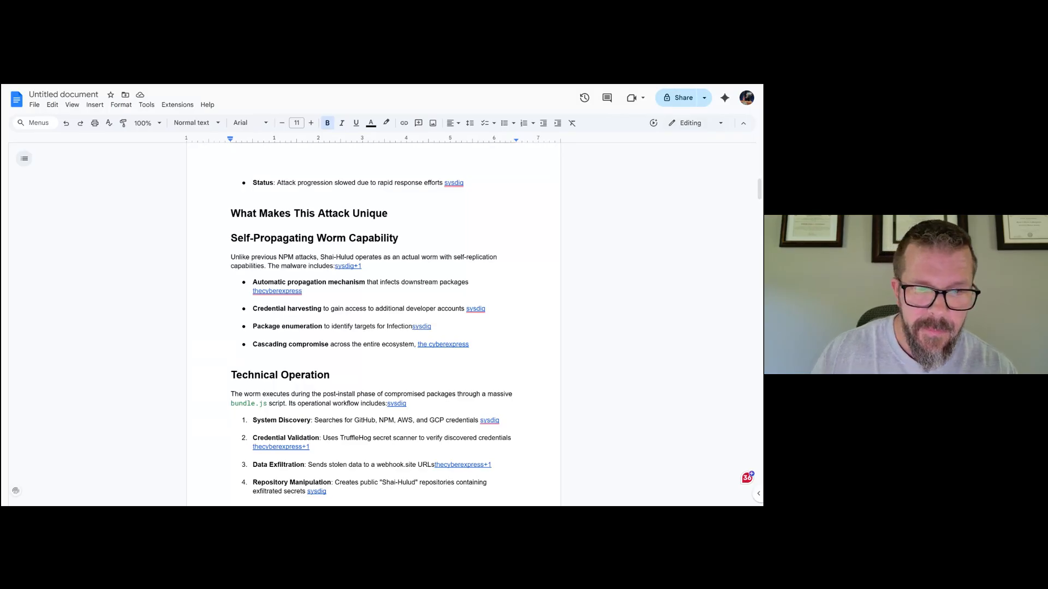
pyautogui.scroll(-3)
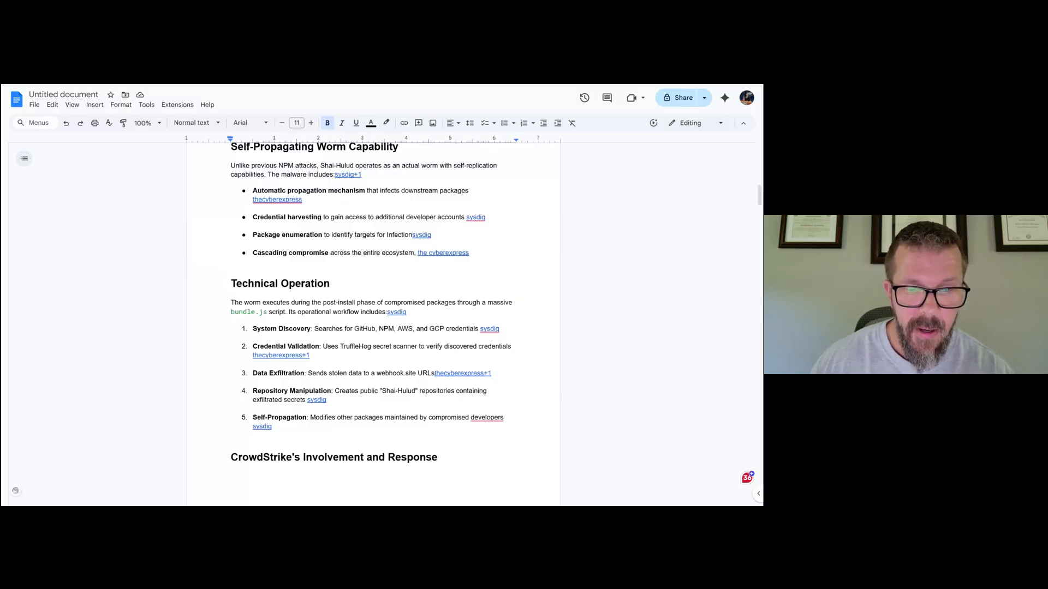
pyautogui.scroll(-3)
pyautogui.write('.')
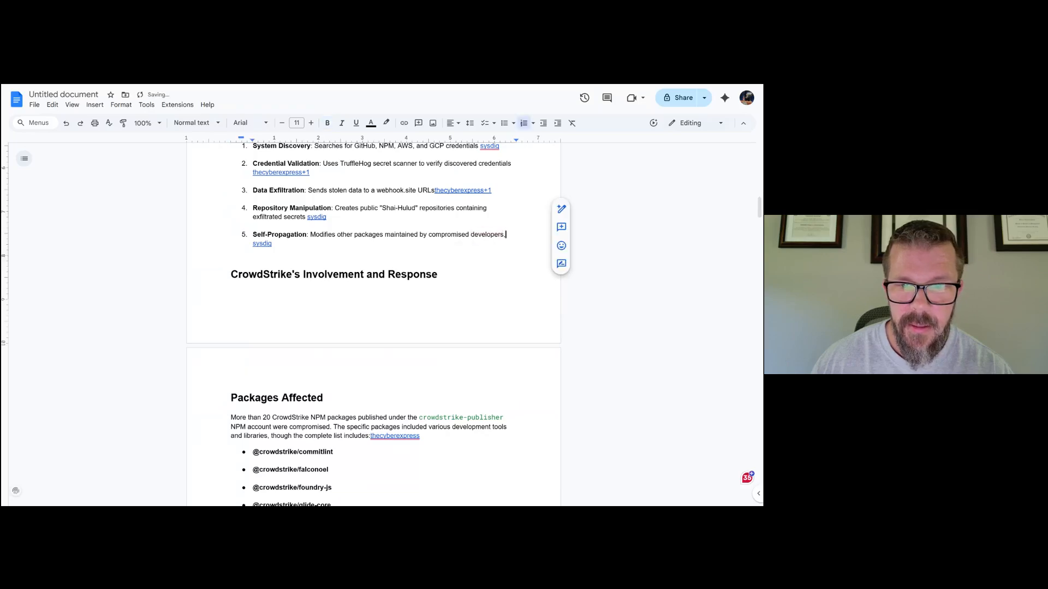
# Scroll past the affected packages list and CrowdStrike's Official Response to Attack Methodology and Impact.
pyautogui.scroll(-3)
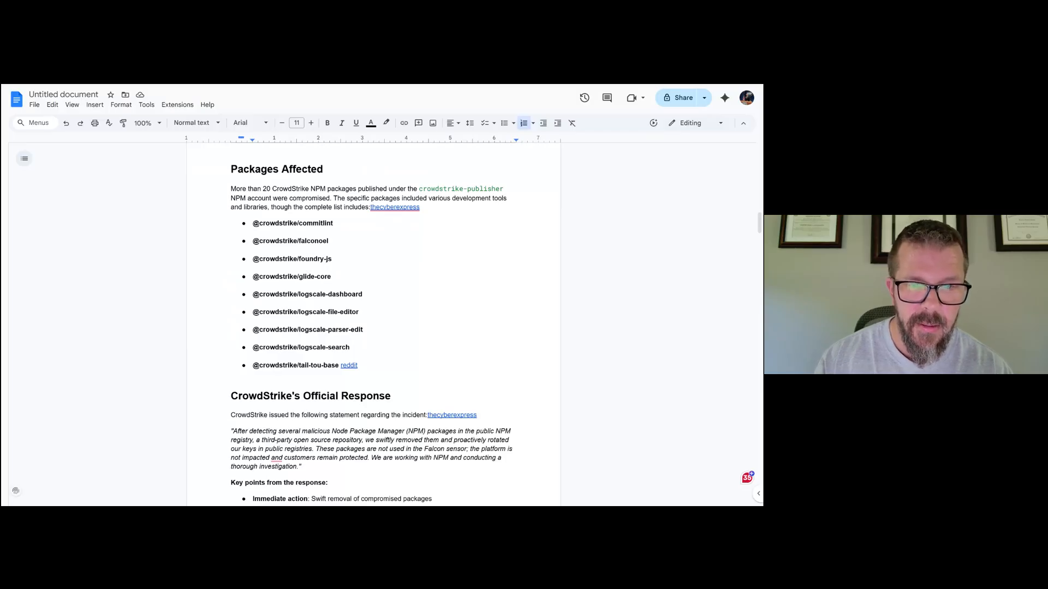
pyautogui.scroll(-3)
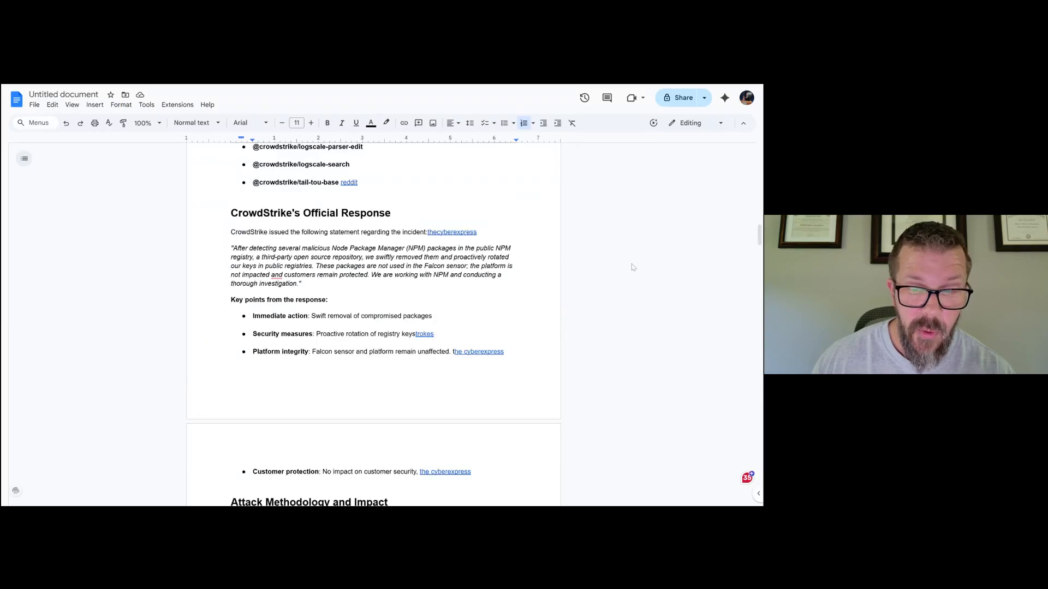
pyautogui.scroll(-3)
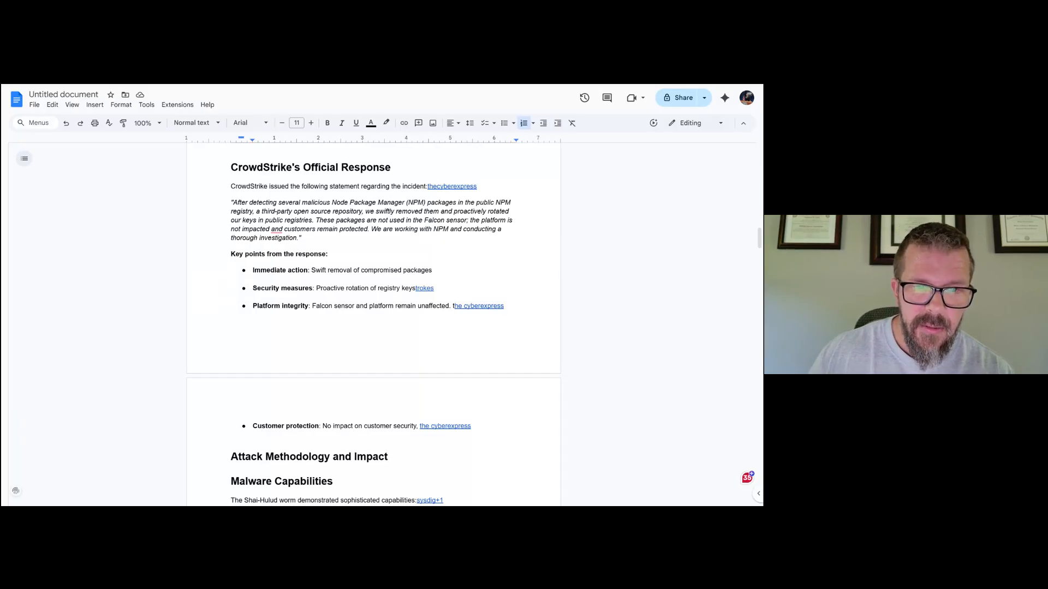
# Scroll through Malware Capabilities and Scale of Compromise to the start of Attack Vector Analysis.
pyautogui.scroll(-3)
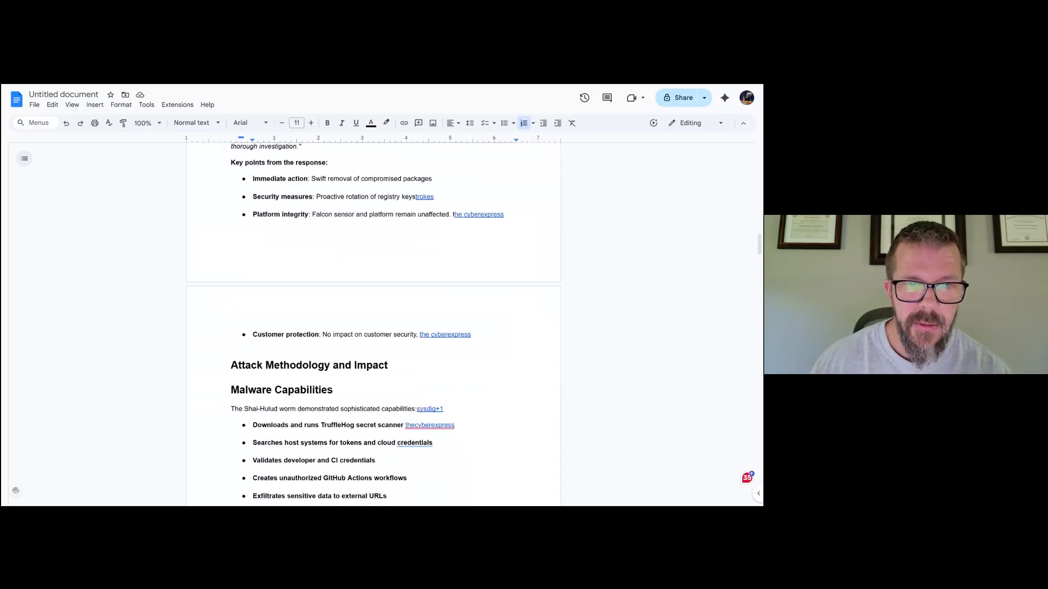
pyautogui.moveTo(626, 258)
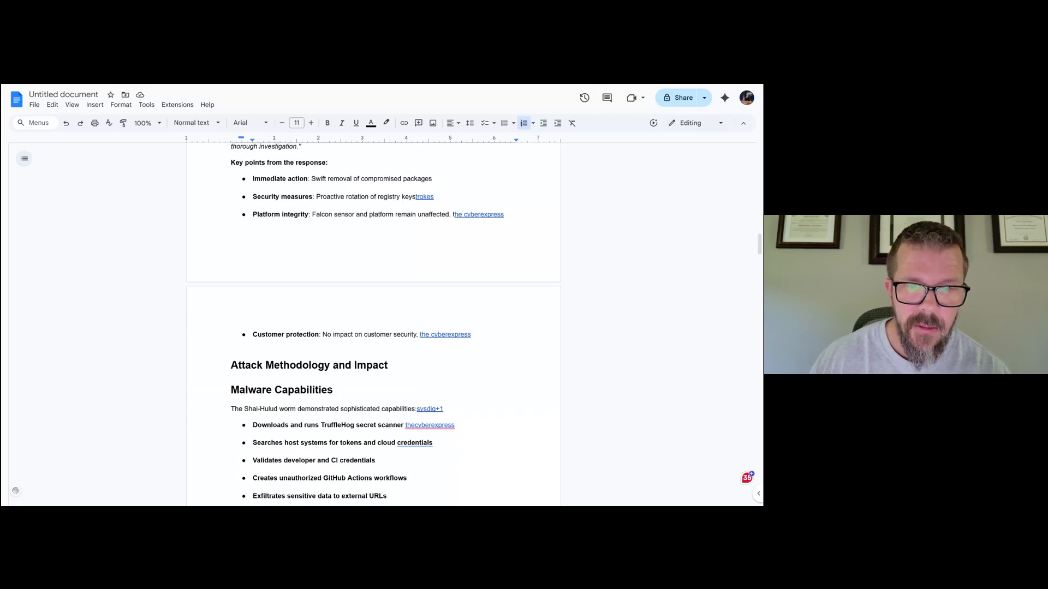
pyautogui.scroll(-3)
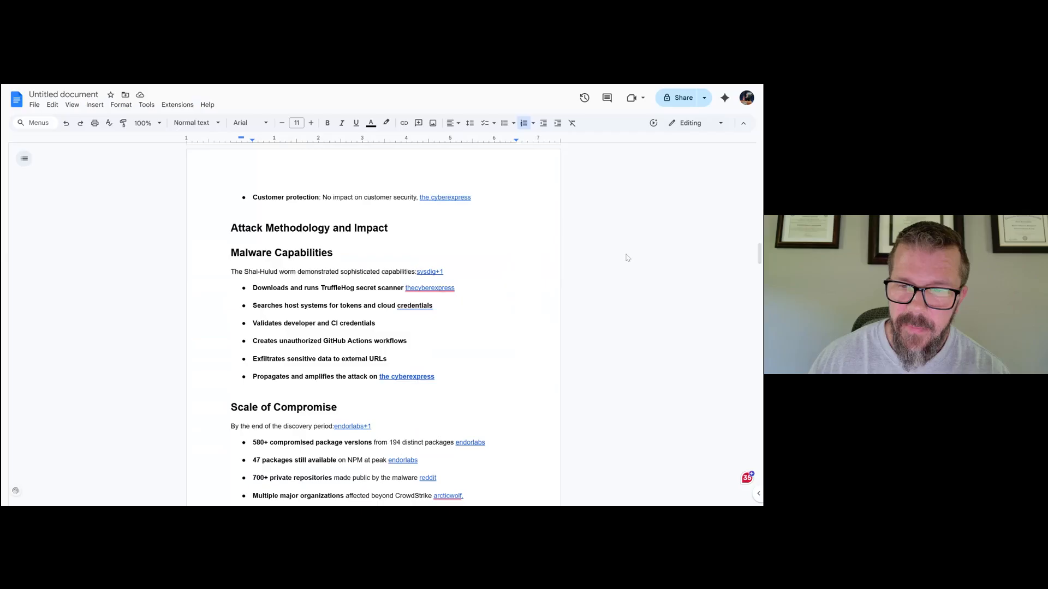
pyautogui.scroll(-3)
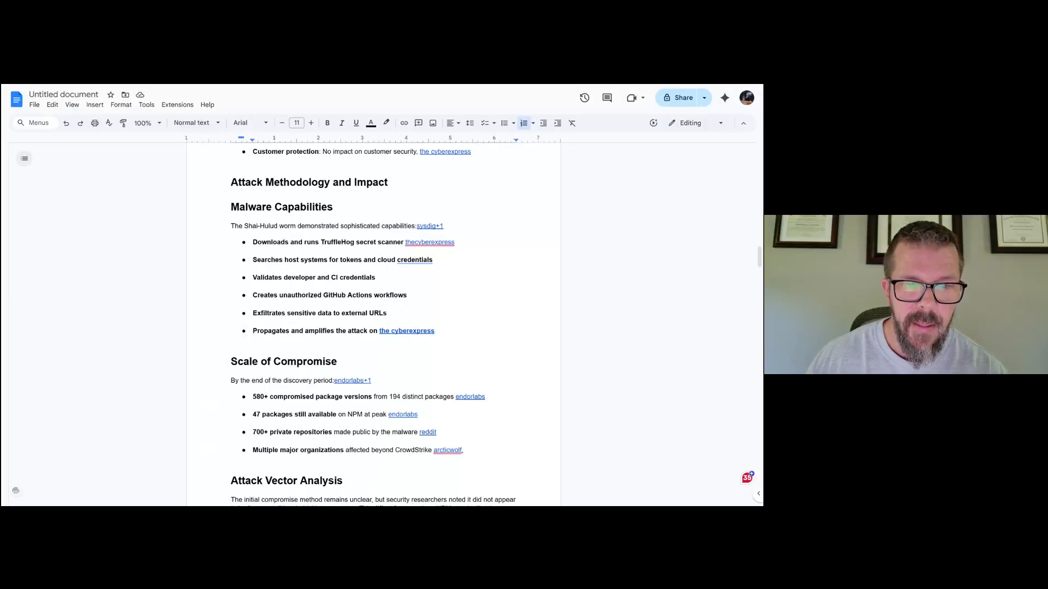
pyautogui.scroll(-3)
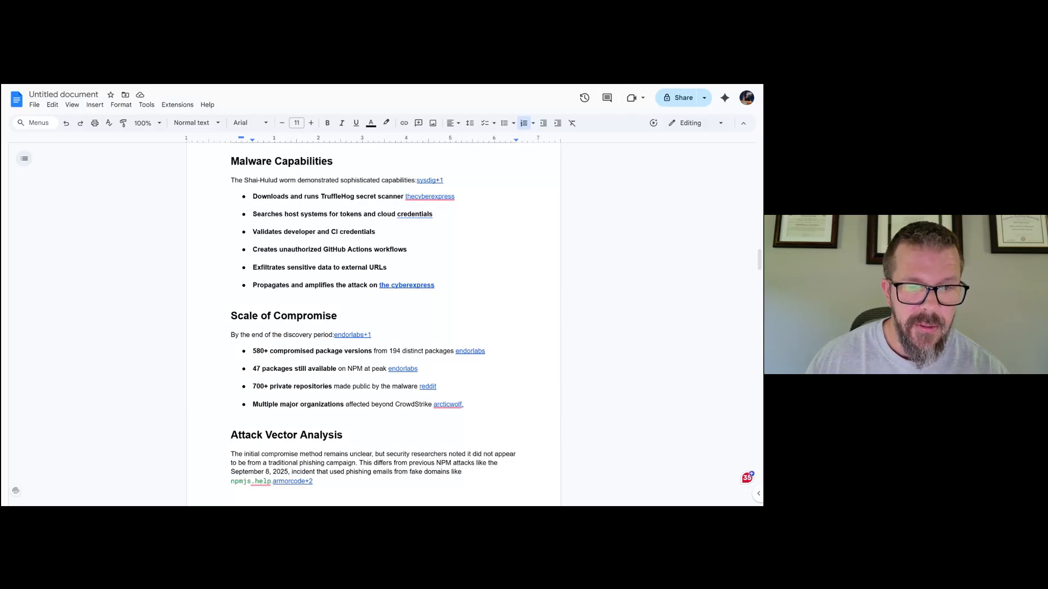
# Scroll past Industry Context and Security Expert Analysis quotes to the Detection Methods list.
pyautogui.scroll(-3)
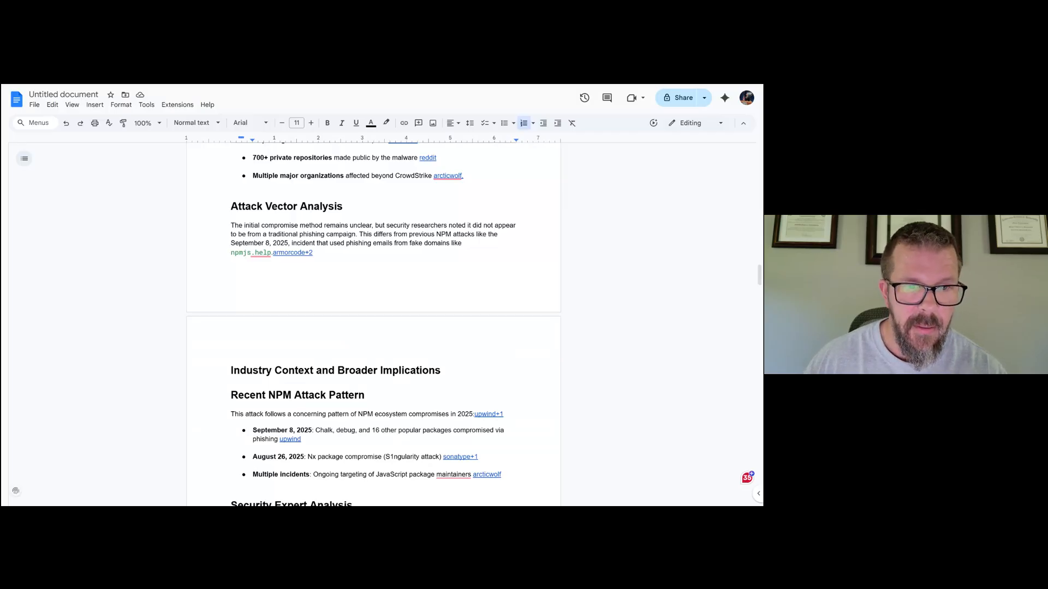
pyautogui.scroll(-3)
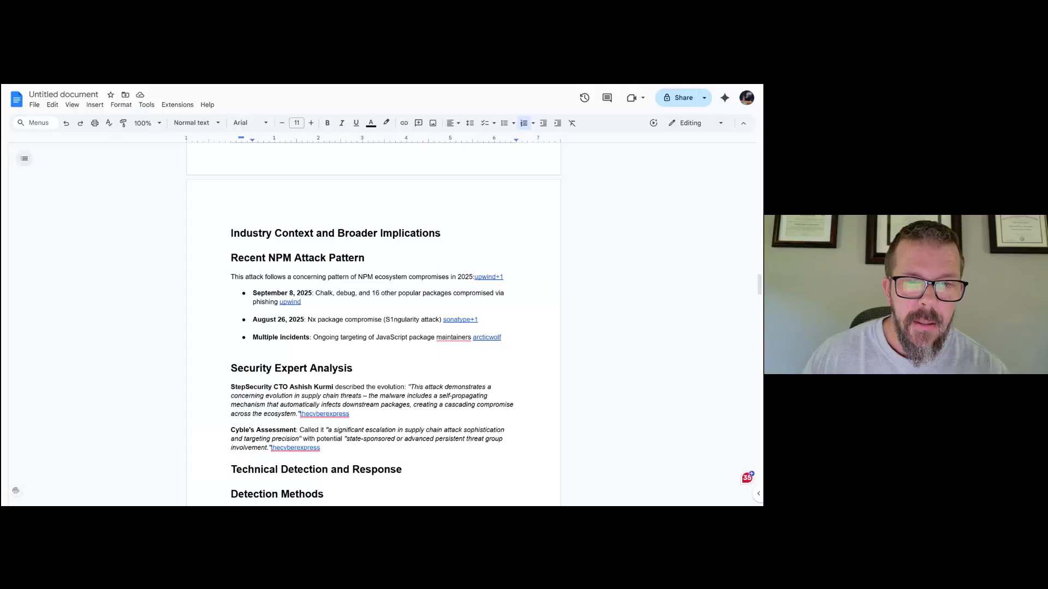
pyautogui.moveTo(646, 271)
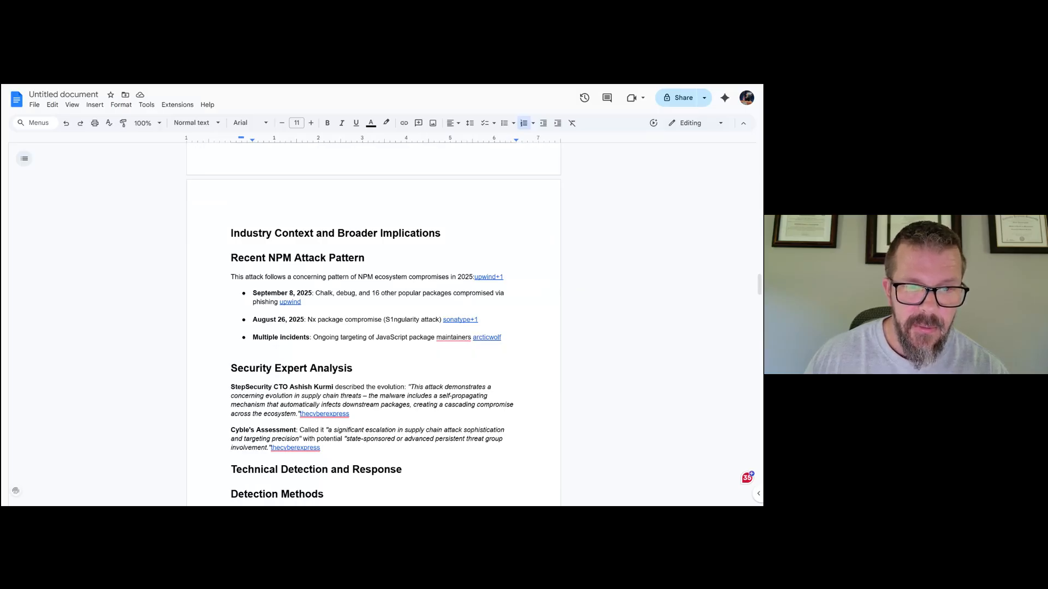
pyautogui.scroll(-3)
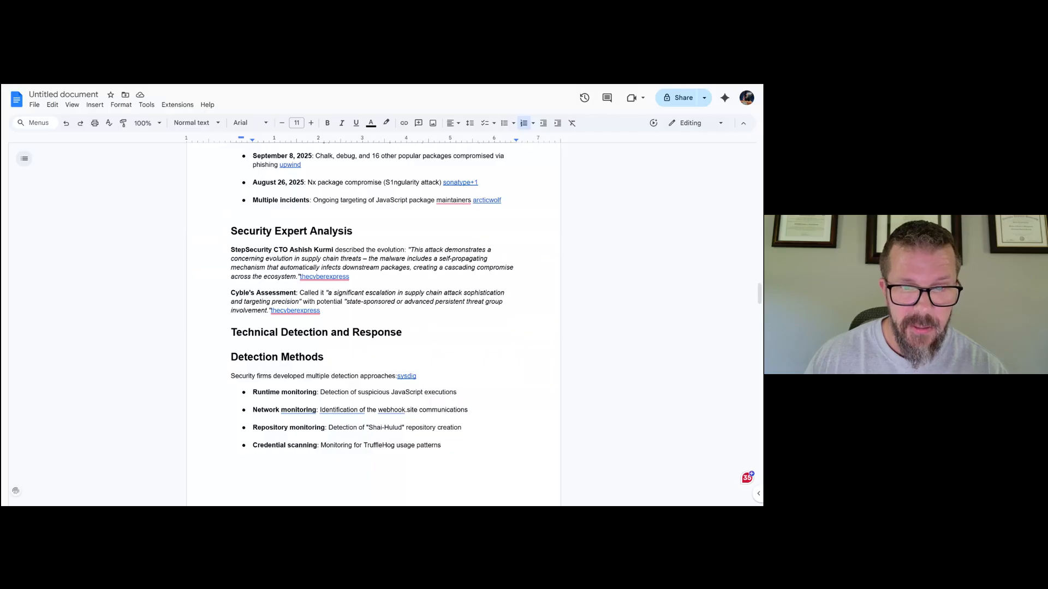
# Scroll to Mitigation Strategies with its immediate, enhanced security and monitoring action groups.
pyautogui.scroll(-3)
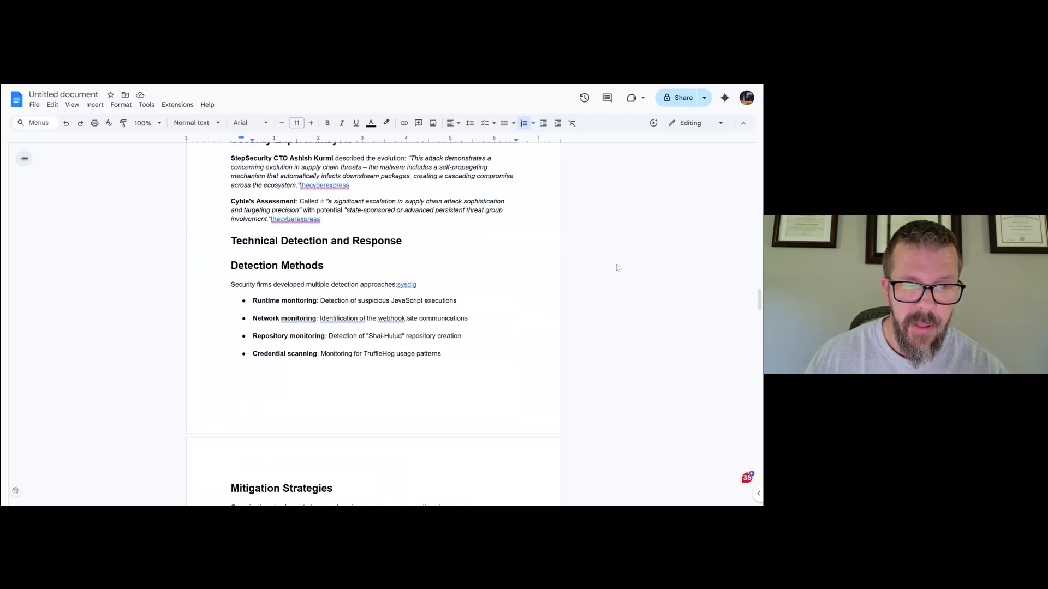
pyautogui.scroll(-3)
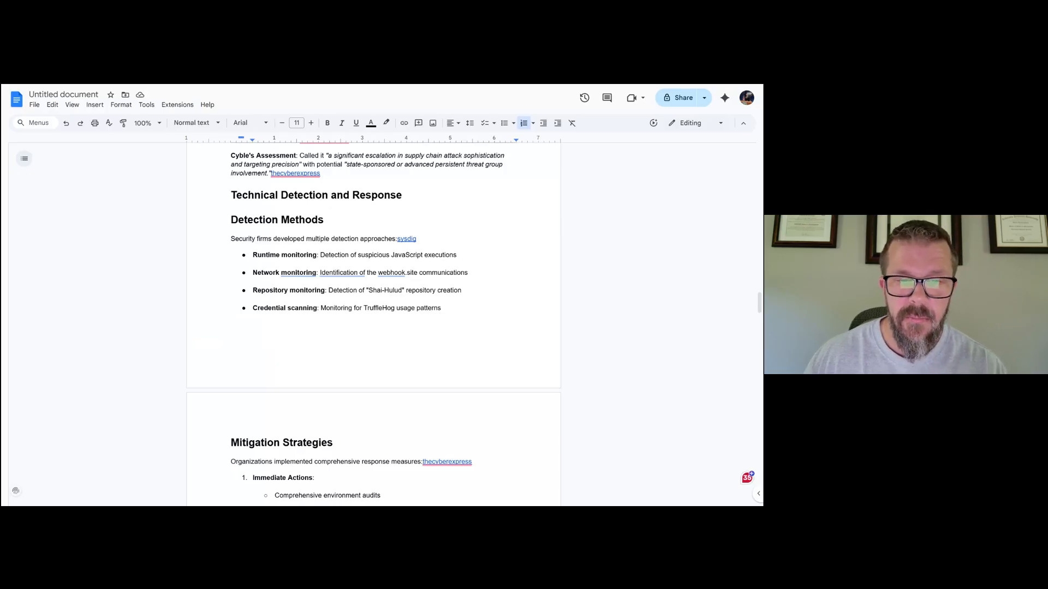
pyautogui.scroll(-3)
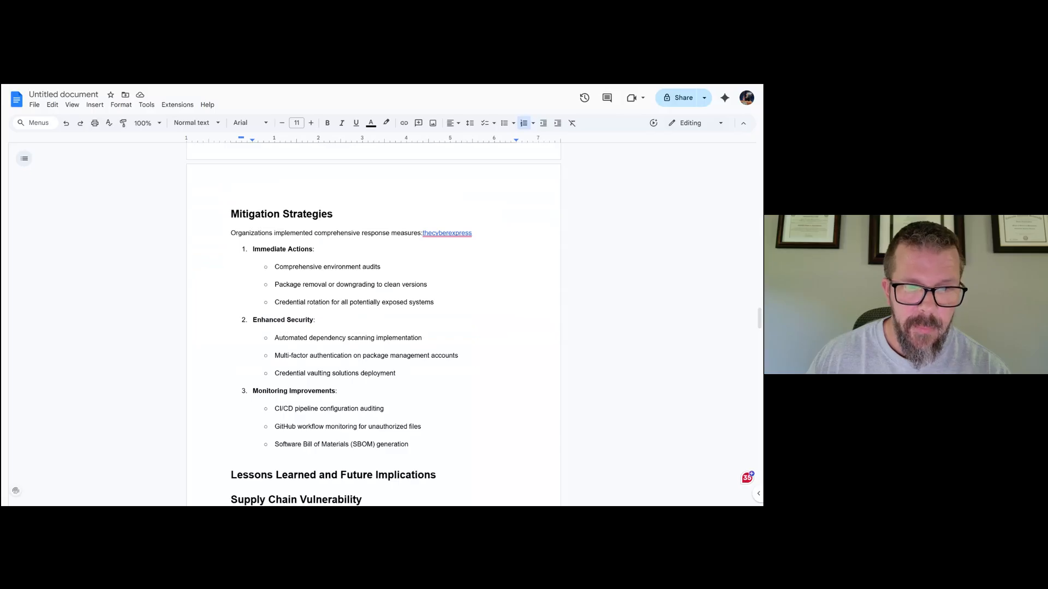
# Scroll through Lessons Learned and Industry Response to the July 2024 CrowdStrike Outage comparison.
pyautogui.scroll(-3)
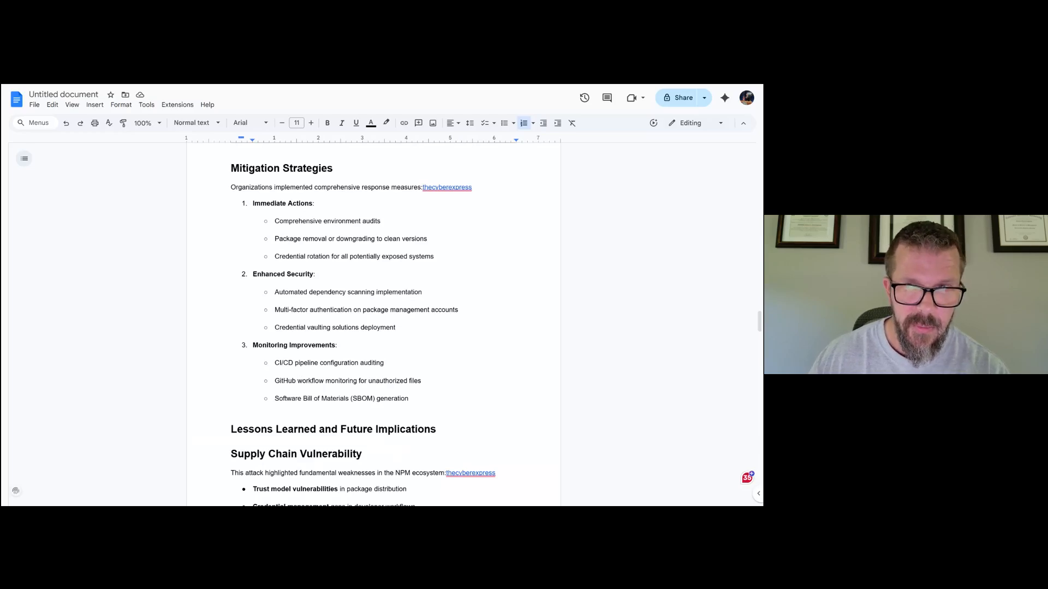
pyautogui.scroll(-3)
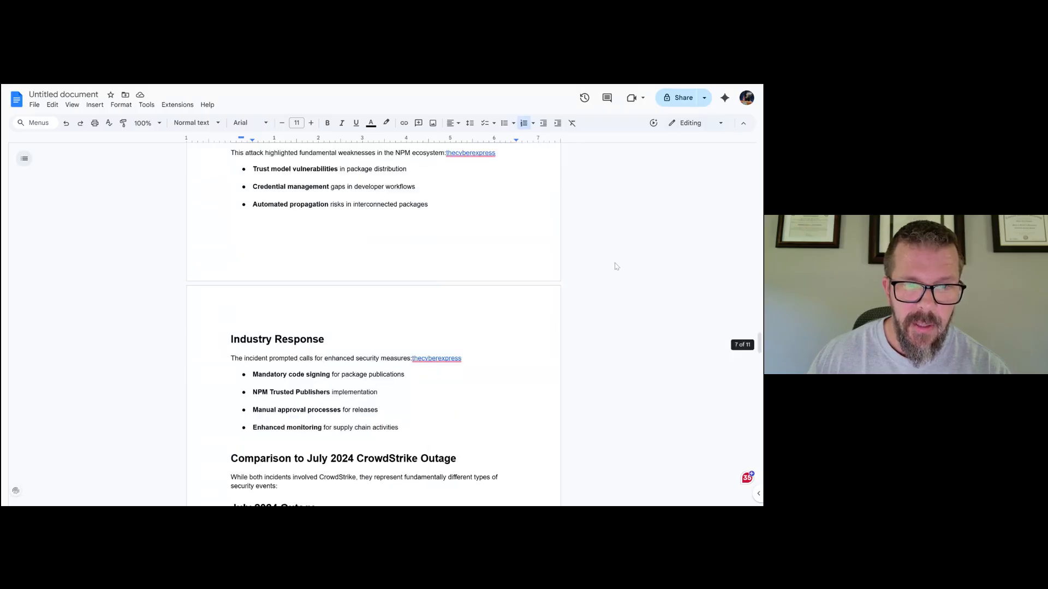
pyautogui.scroll(-3)
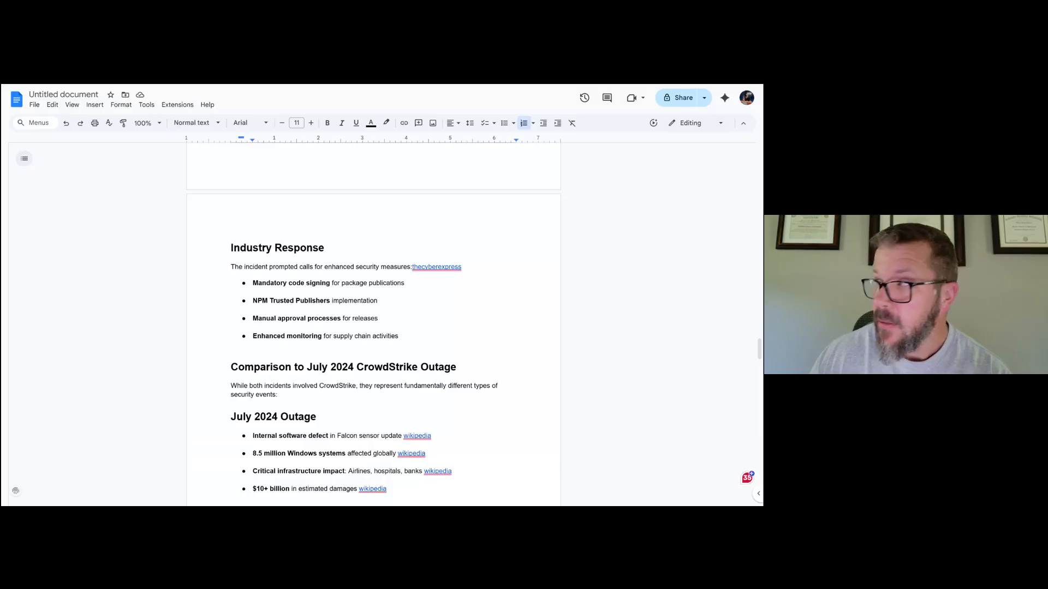
# Scroll past the September 2025 NPM Attack comparison to Conclusions and Key Takeaways.
pyautogui.scroll(-3)
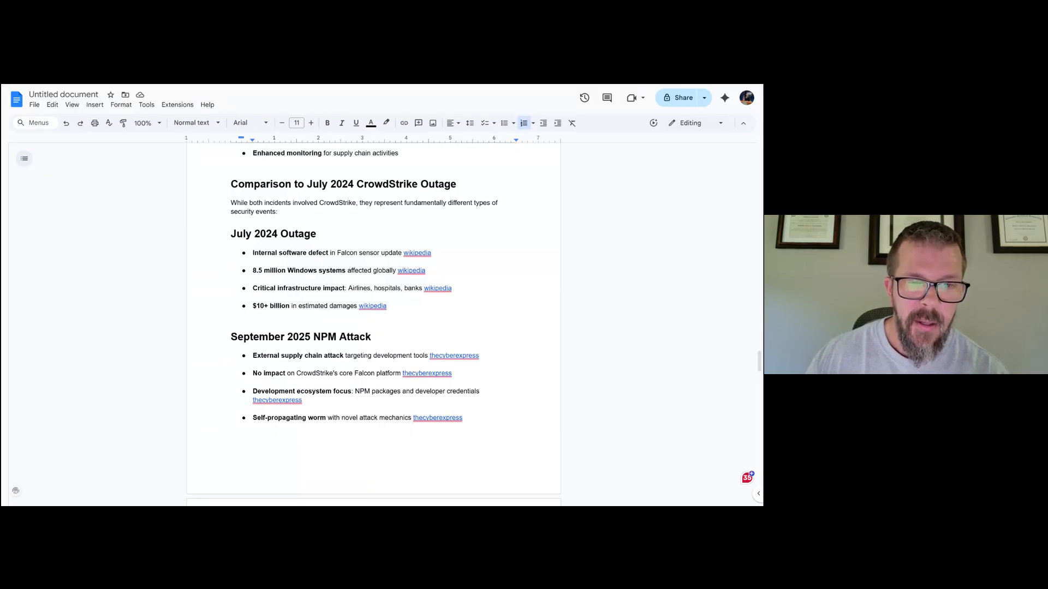
pyautogui.scroll(-3)
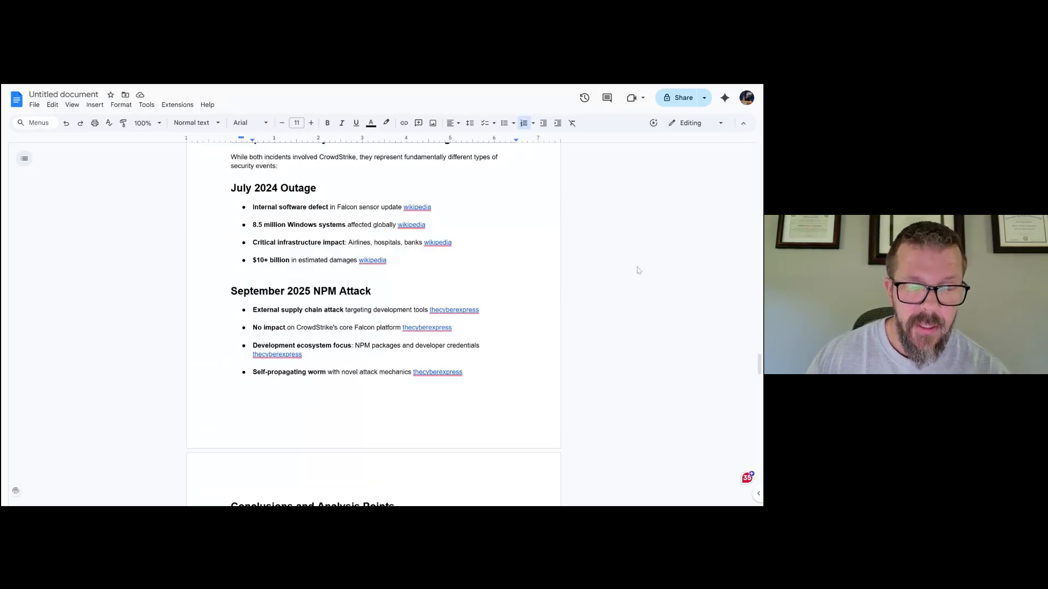
pyautogui.moveTo(674, 253)
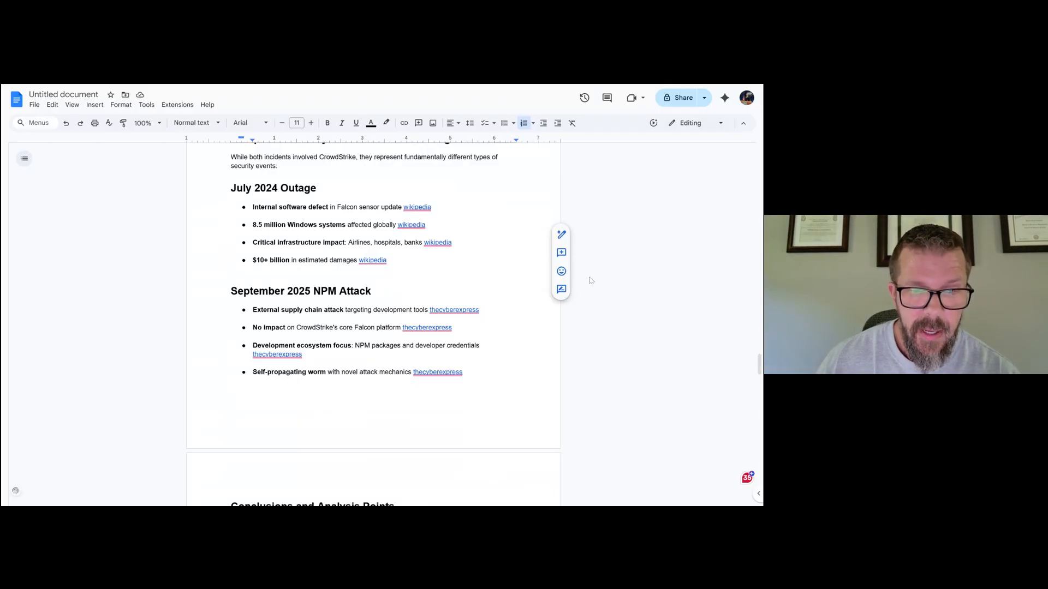
pyautogui.scroll(-3)
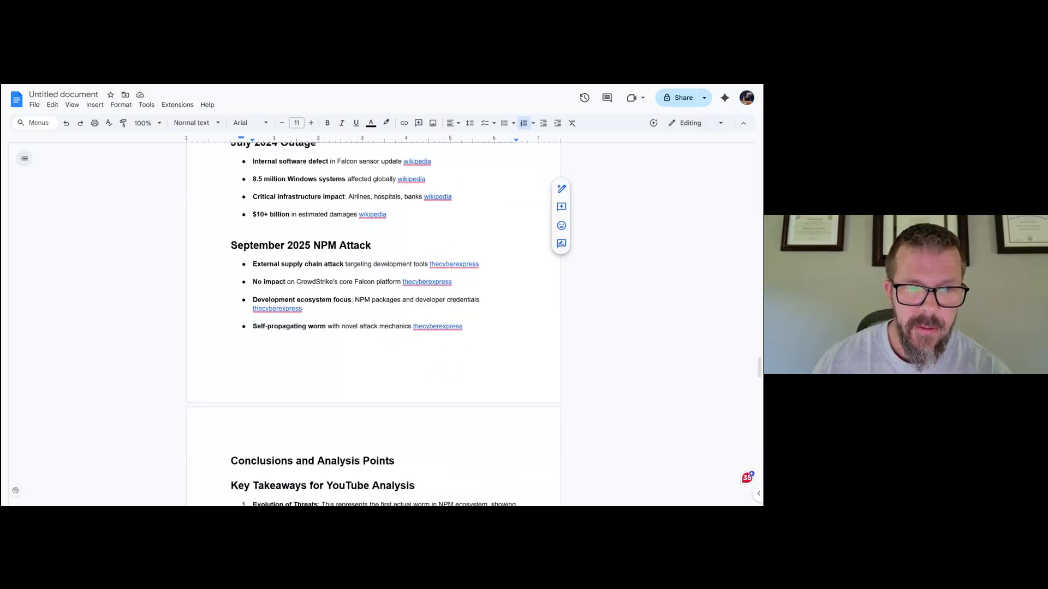
pyautogui.scroll(-3)
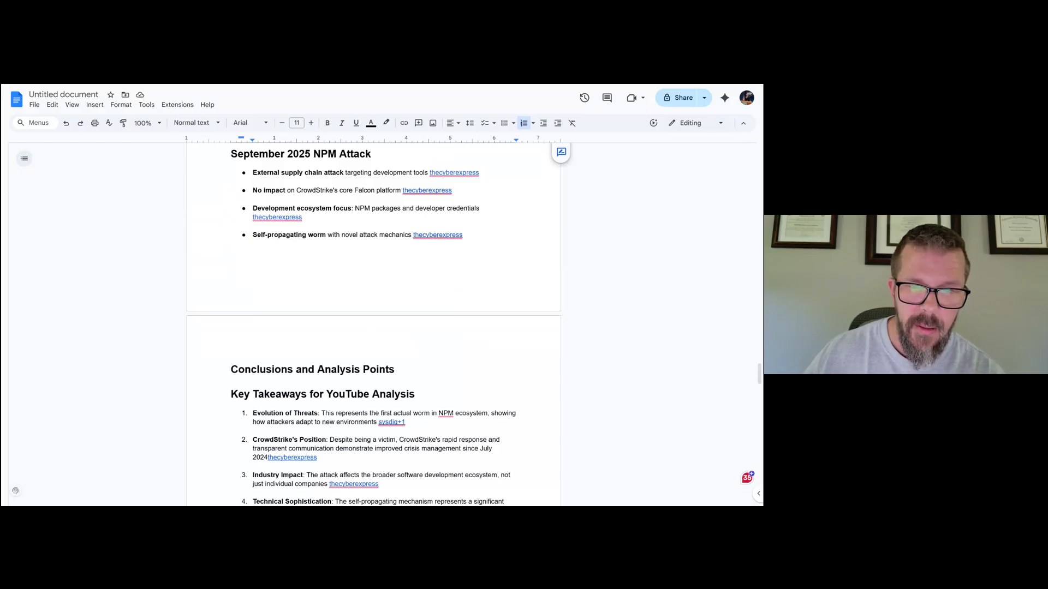
# Scroll to the document's end, past the five Key Takeaways to the numbered reference URL list.
pyautogui.scroll(-3)
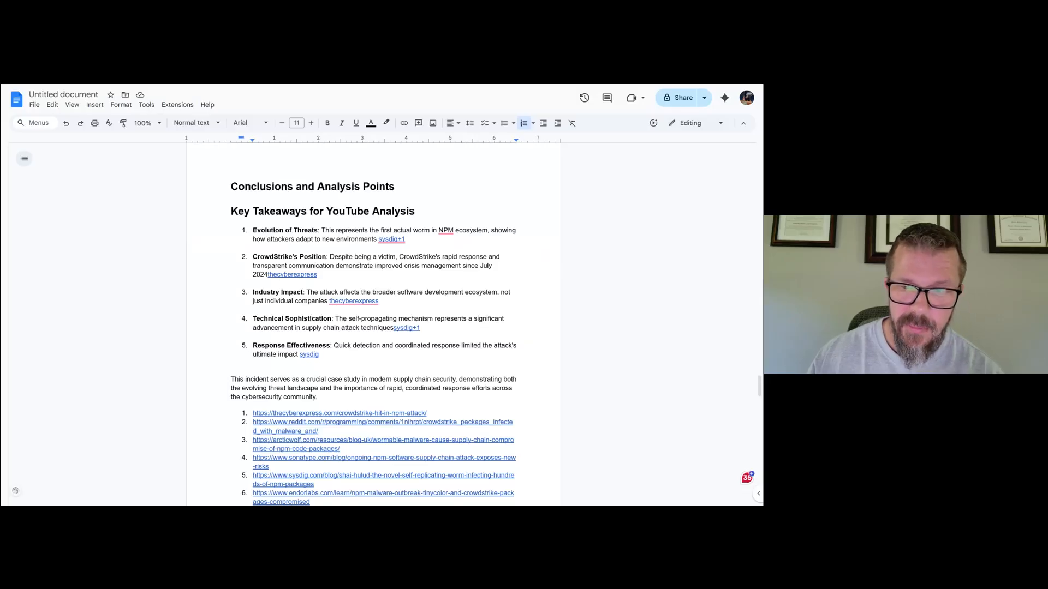
pyautogui.scroll(-3)
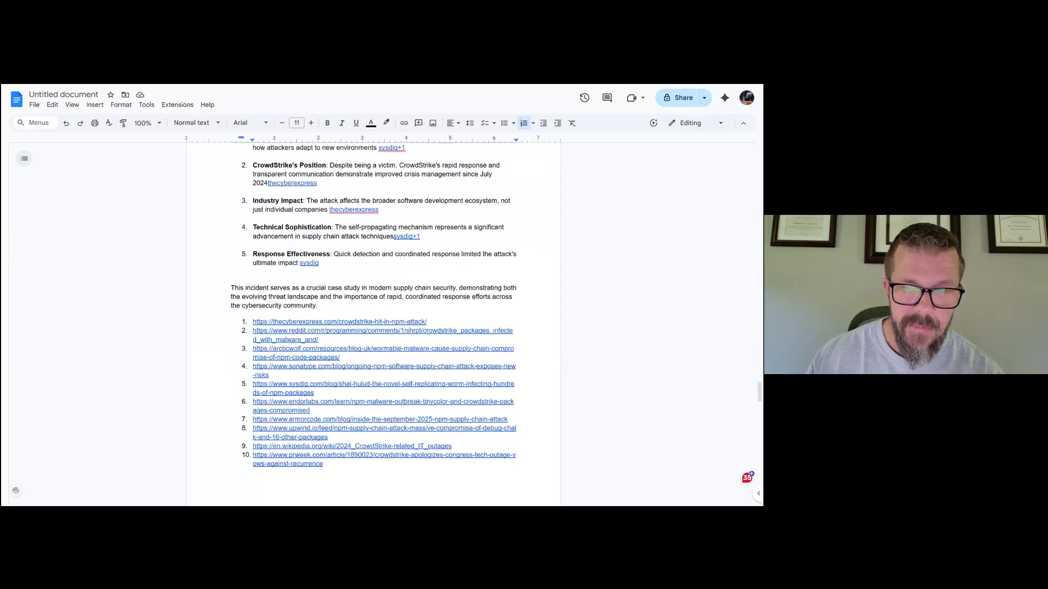